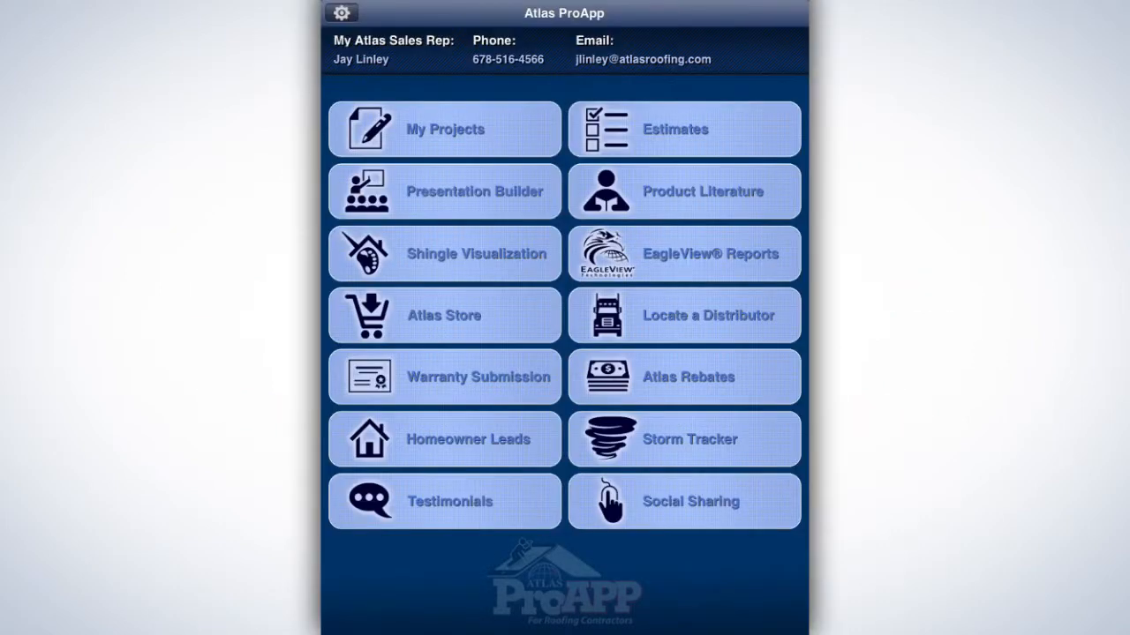
- Go to Estimates and show the New Estimate / From Existing choices
left_click(684, 129)
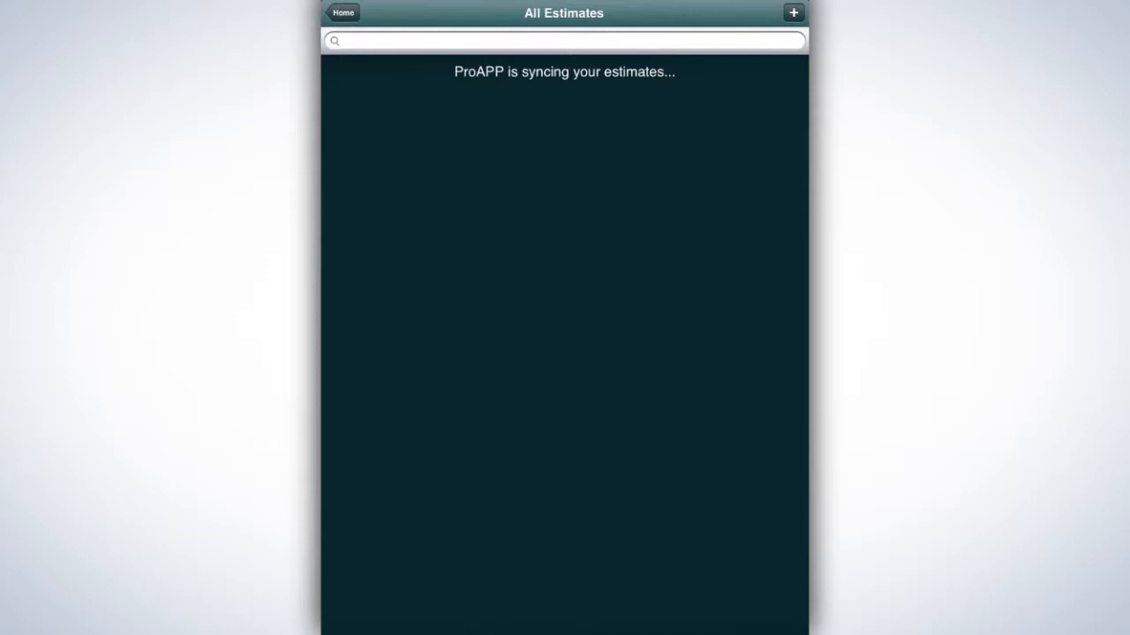
left_click(793, 13)
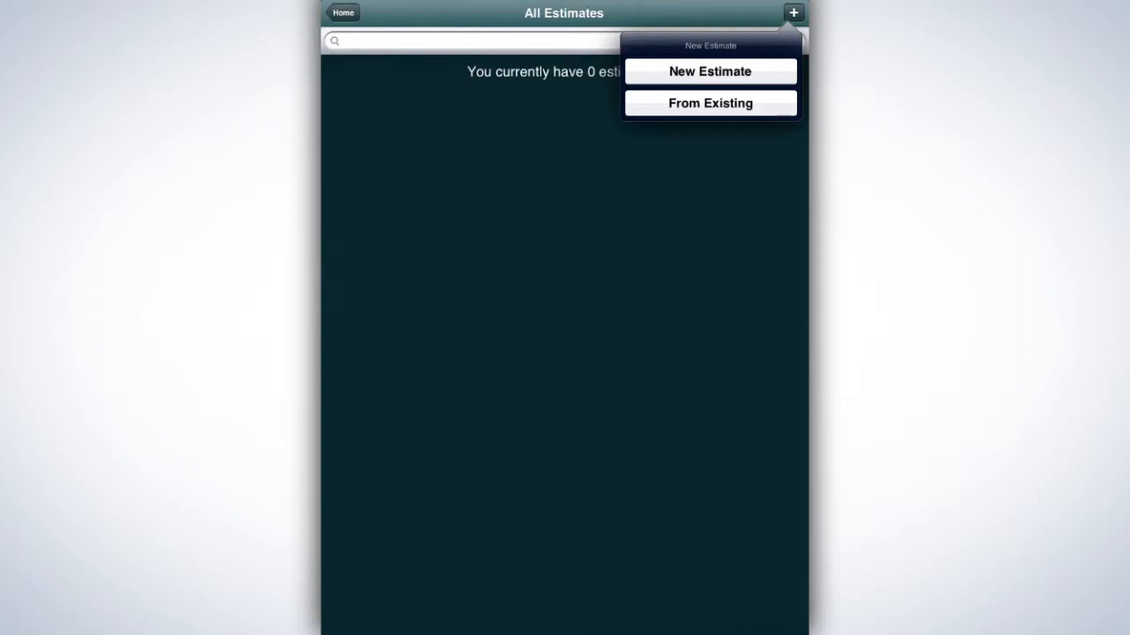
- Create a blank estimate titled John Smith Roof and link it to the John Smith Roof project
left_click(710, 71)
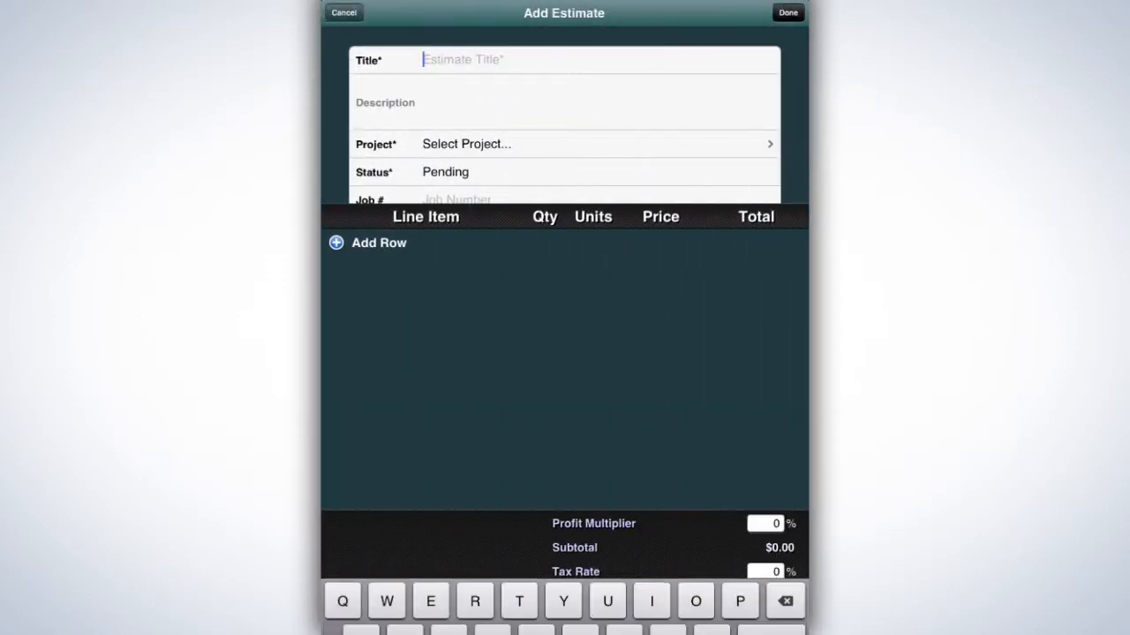
type("John Smith Roof")
left_click(565, 102)
type("Full roof replacem")
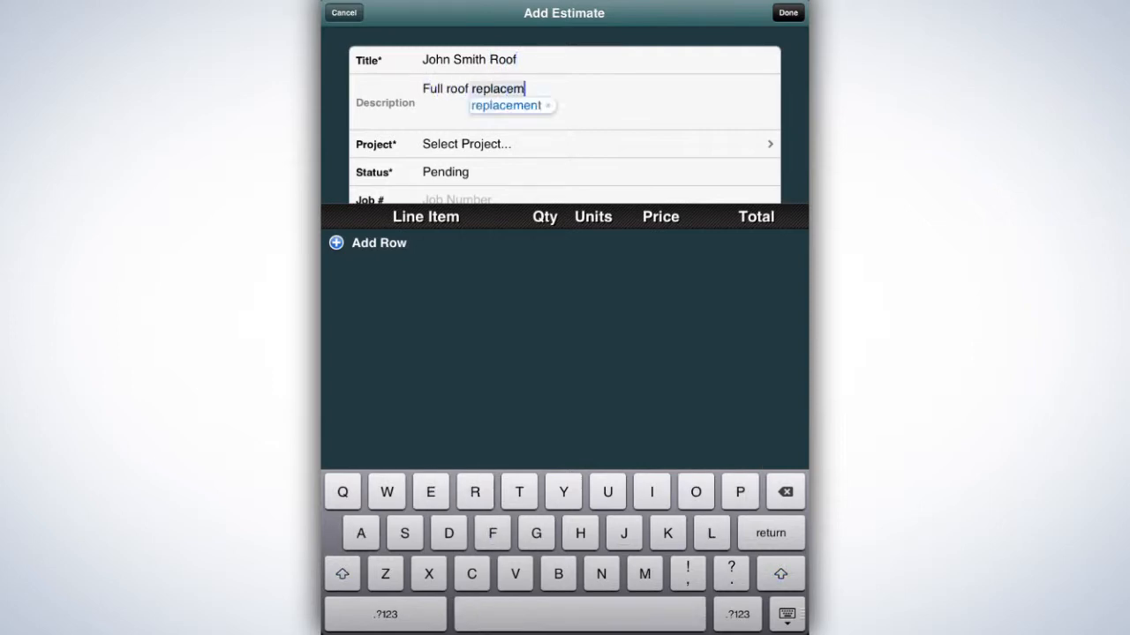
left_click(565, 144)
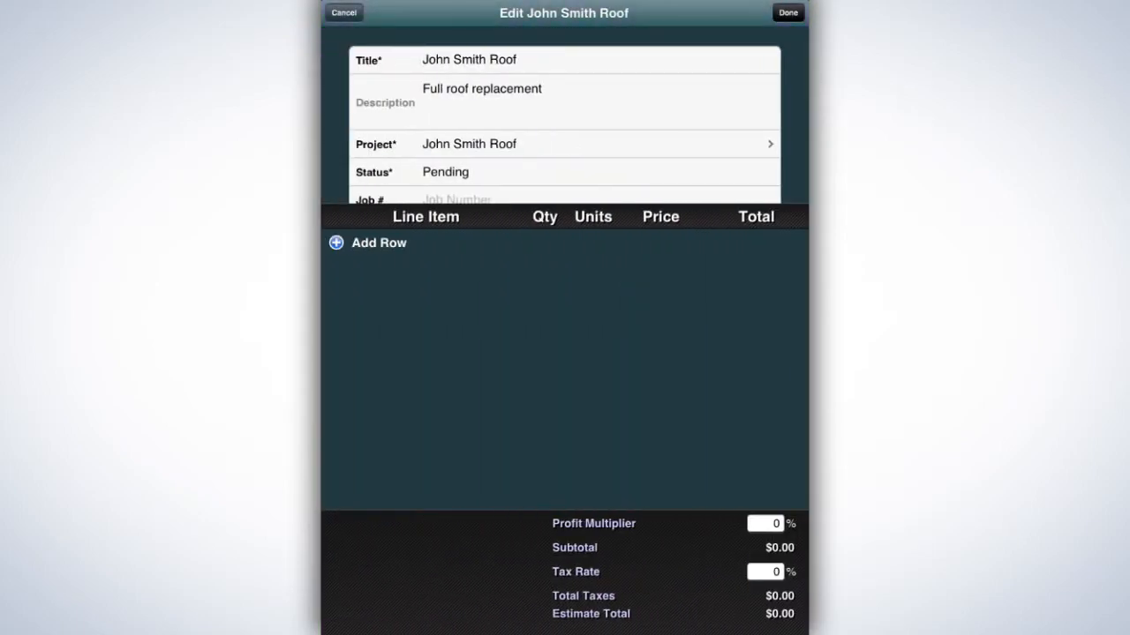
- Enter job number 1324 and add a first empty line item row
scroll("up", 3)
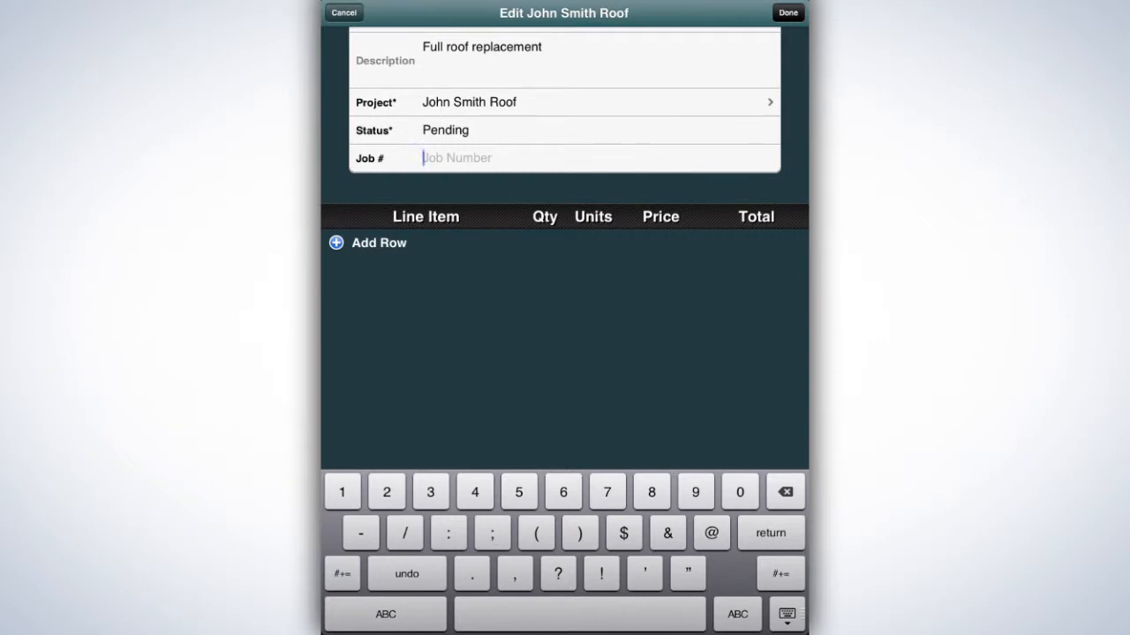
type("1324")
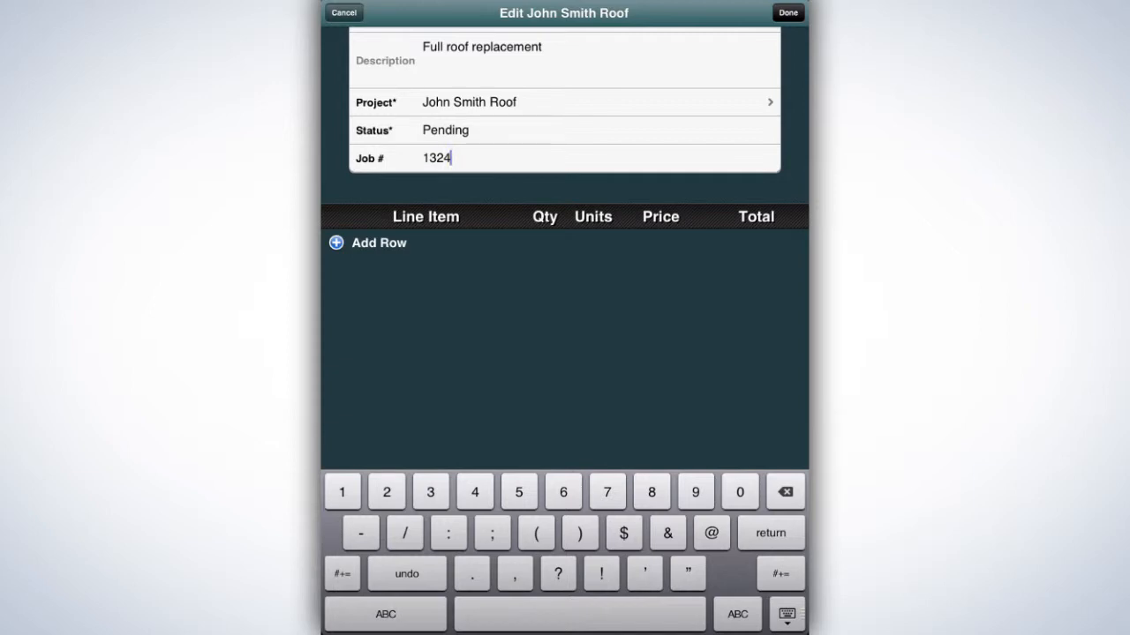
left_click(368, 244)
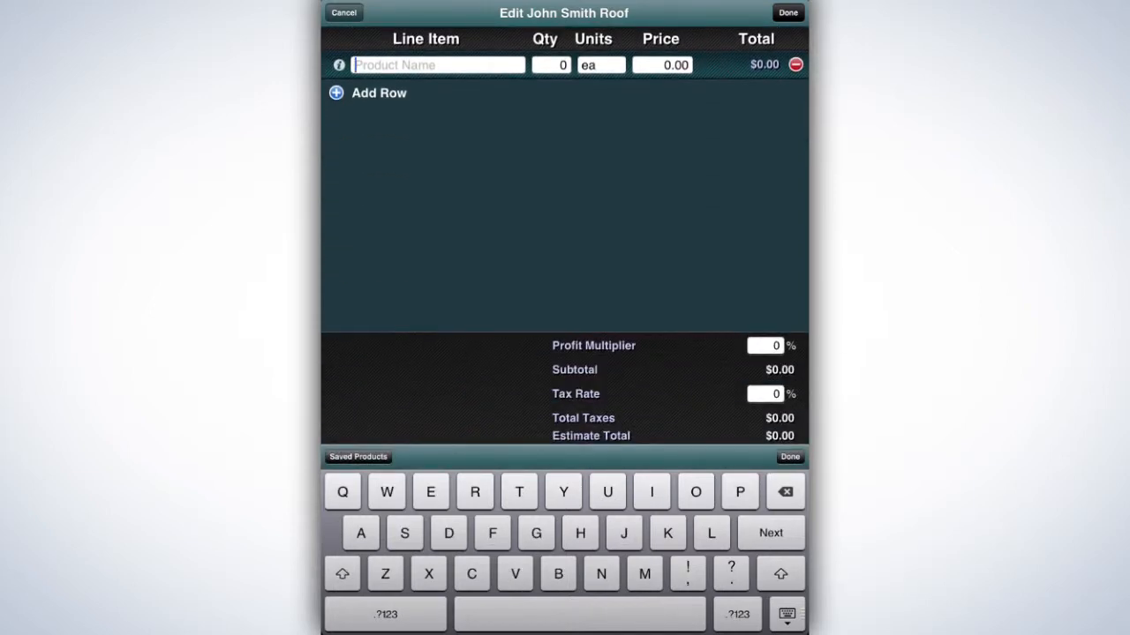
- Add StormMaster Slate - Pewter Slate, quantity 23 at price 54.95, from saved products
left_click(356, 455)
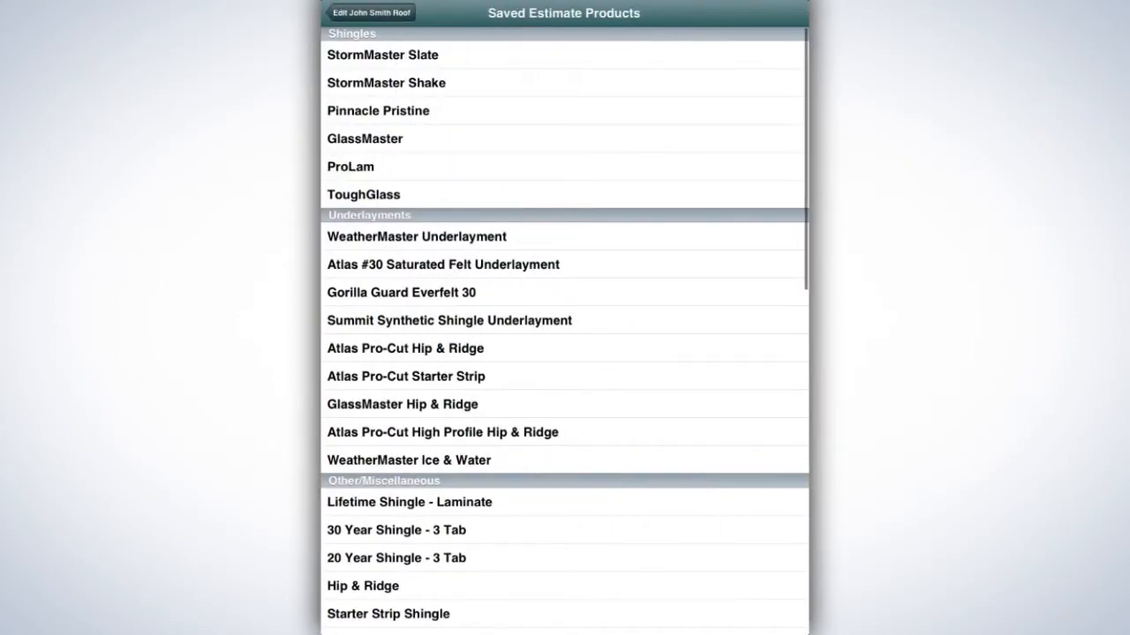
left_click(381, 53)
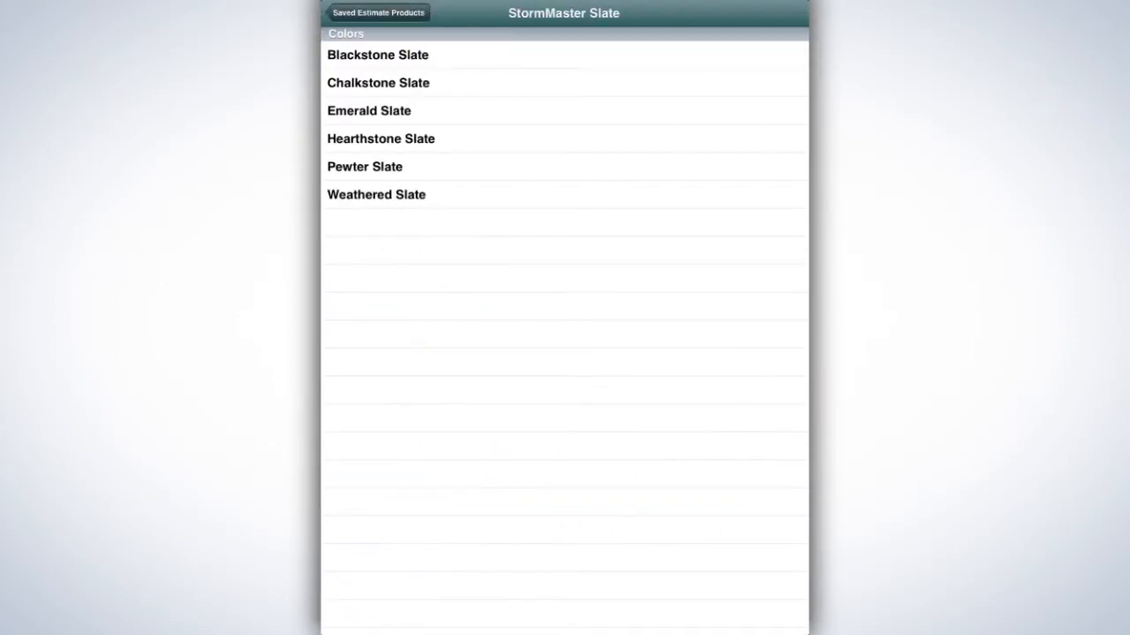
left_click(363, 165)
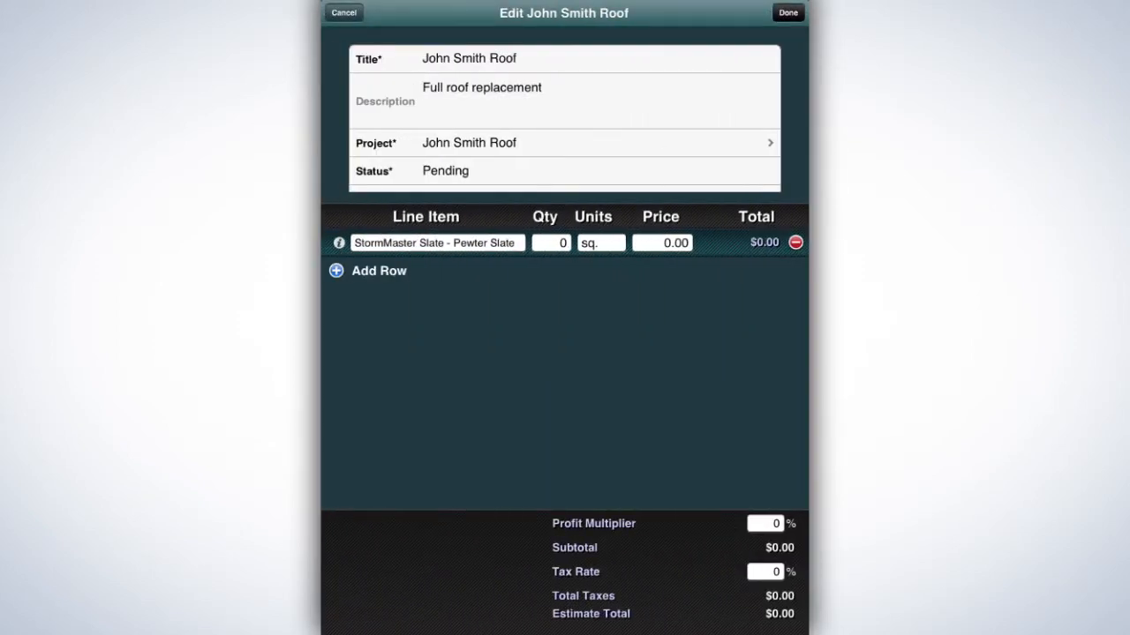
left_click(550, 243)
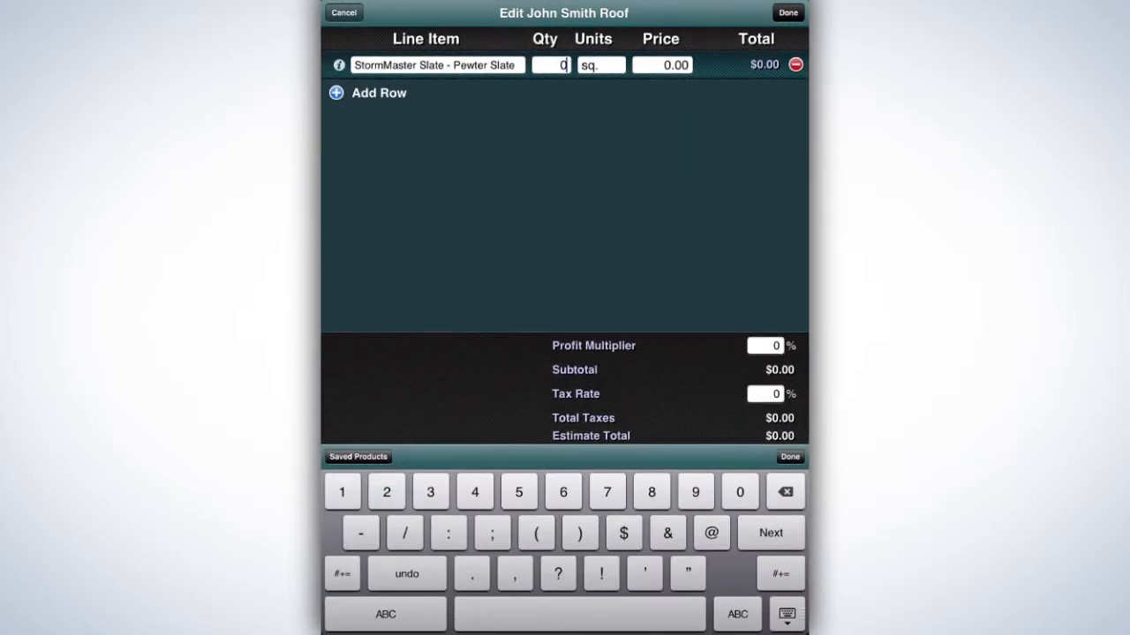
type("23")
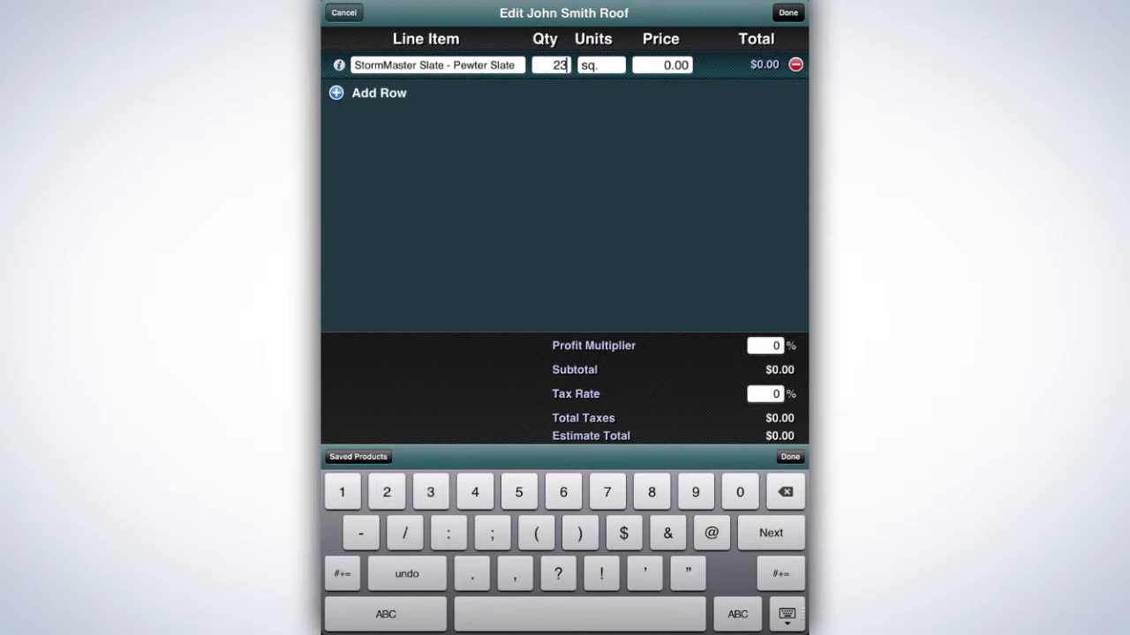
left_click(662, 64)
type("54.95")
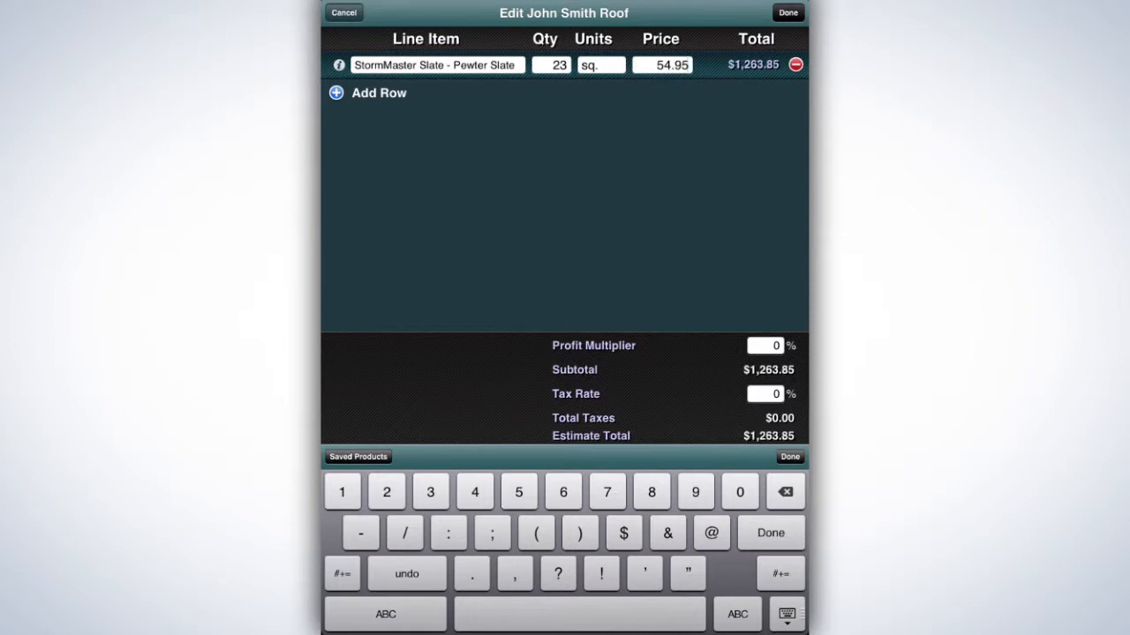
left_click(367, 92)
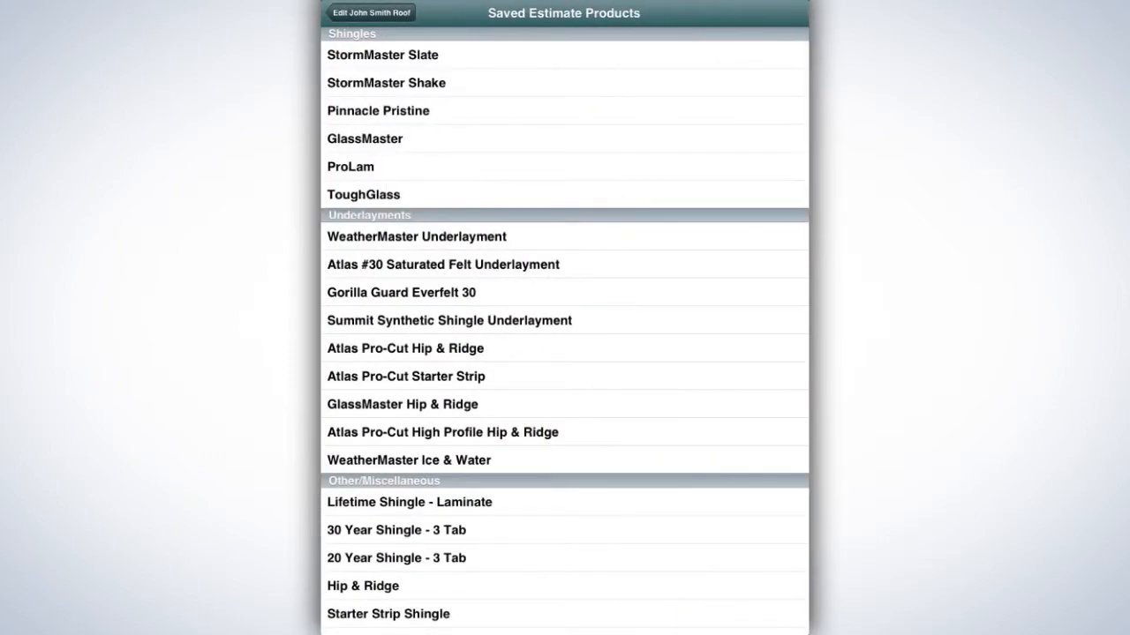
- Add the underlayment and starter strip lines, set profit multiplier 3 and tax rate 6.5
left_click(370, 12)
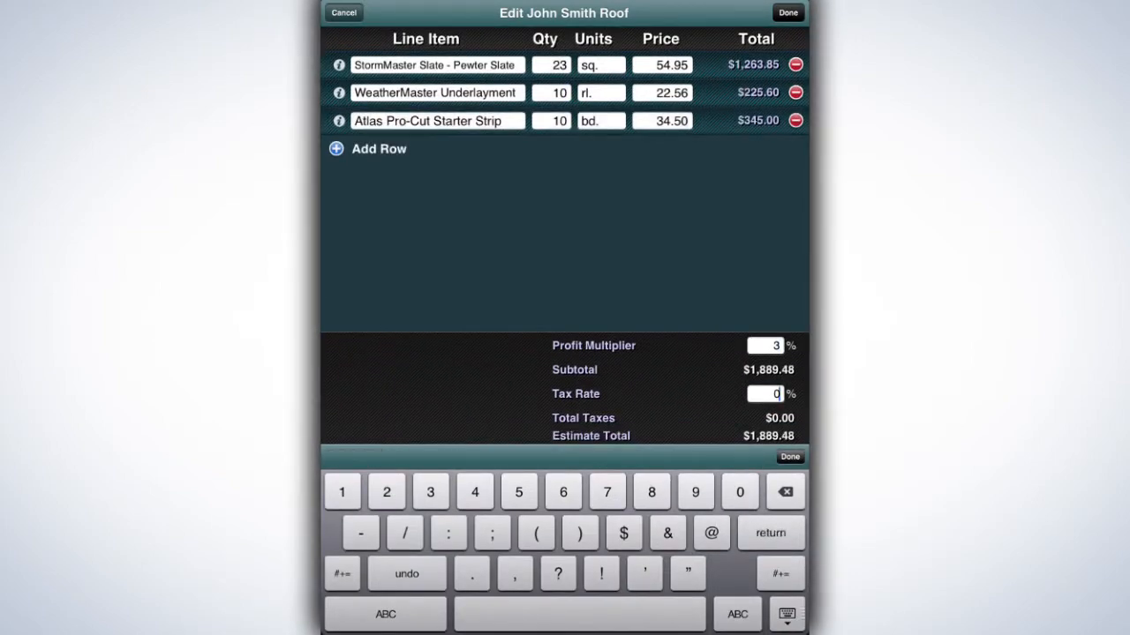
type("6.5")
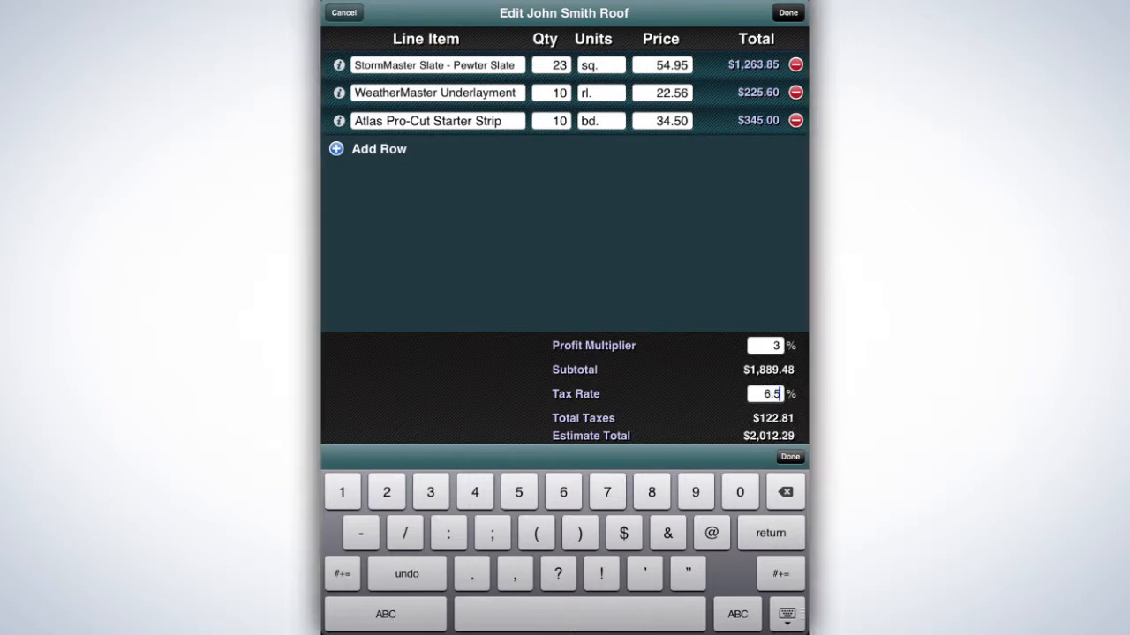
left_click(789, 455)
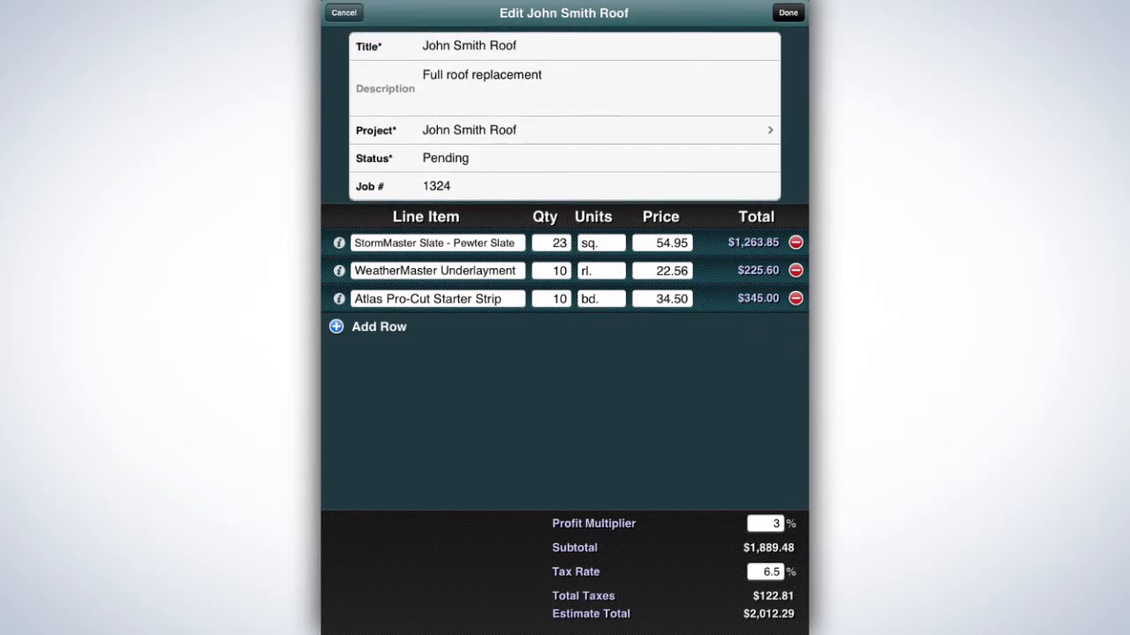
- Save the estimate, generate its PDF via Send, and show the sharing options
left_click(787, 12)
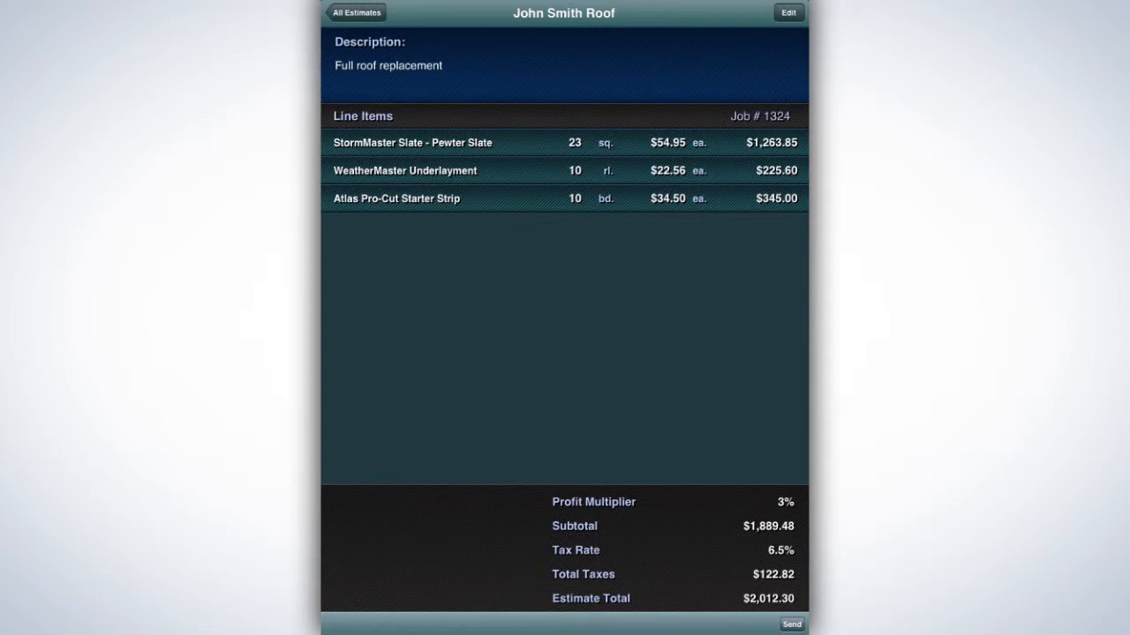
left_click(790, 625)
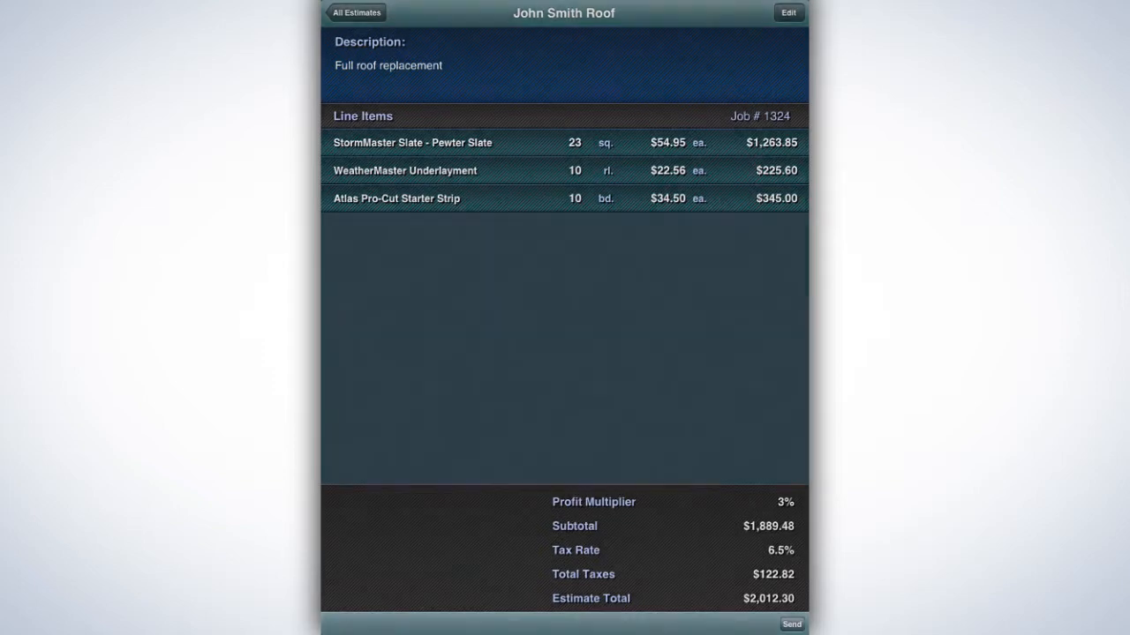
left_click(790, 625)
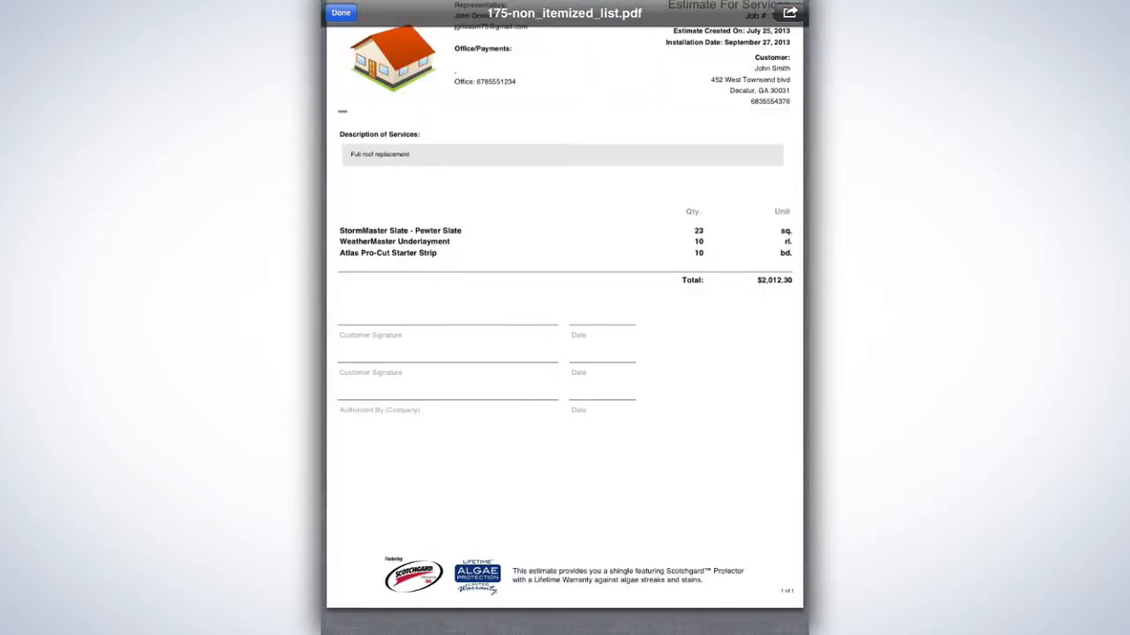
left_click(791, 10)
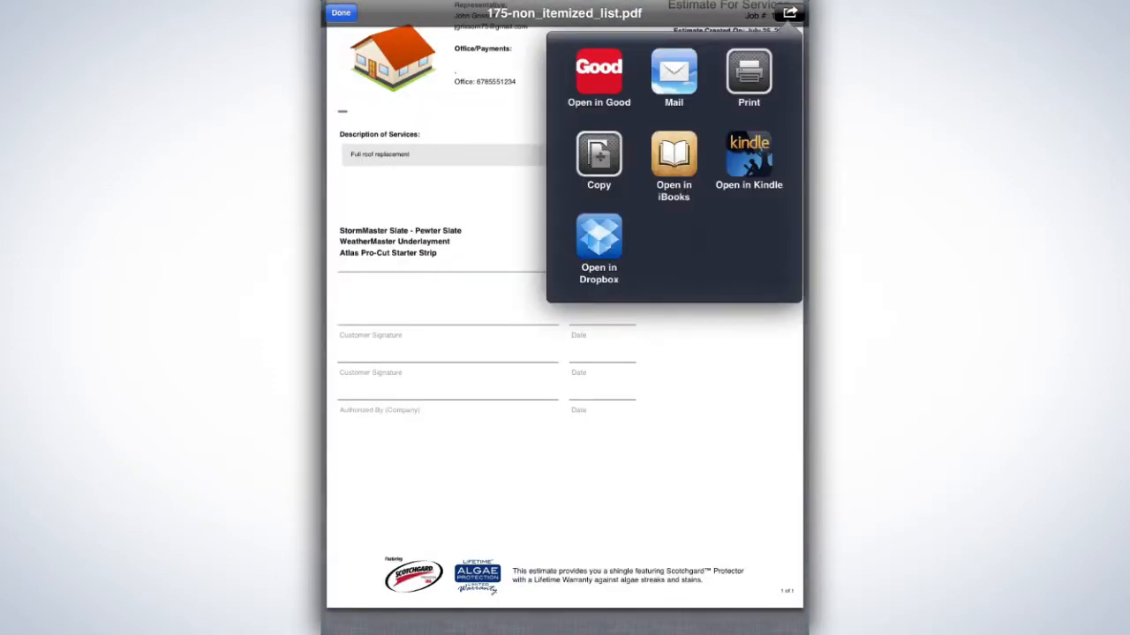